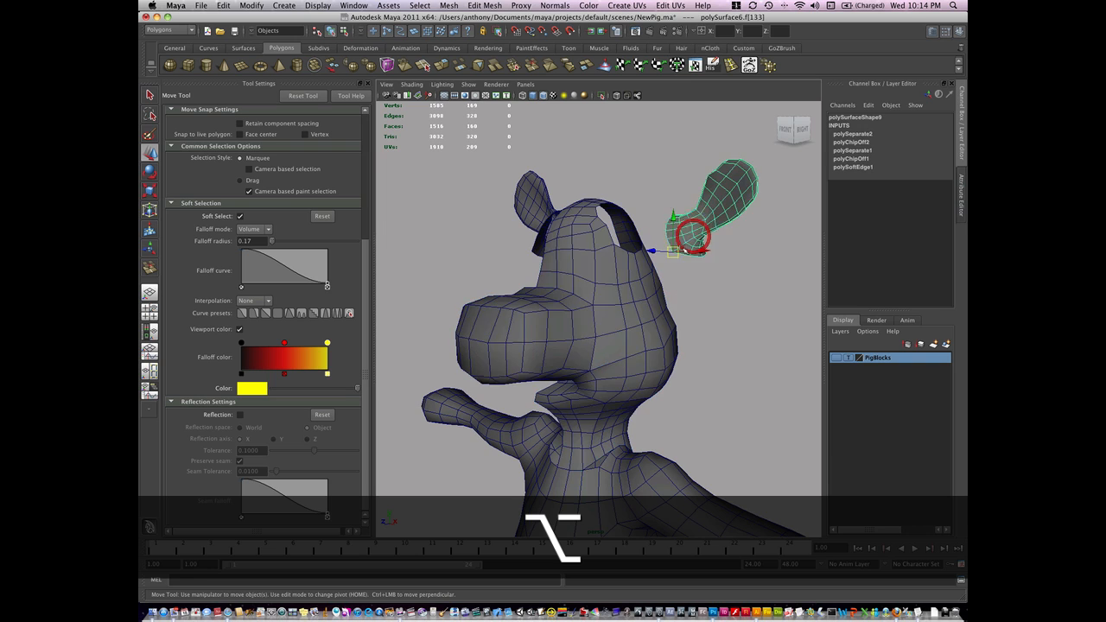
Step: Pull the ear-base and nearby head vertices with soft selection to follow the ear's border edge
left_click_drag(692, 233, 625, 256)
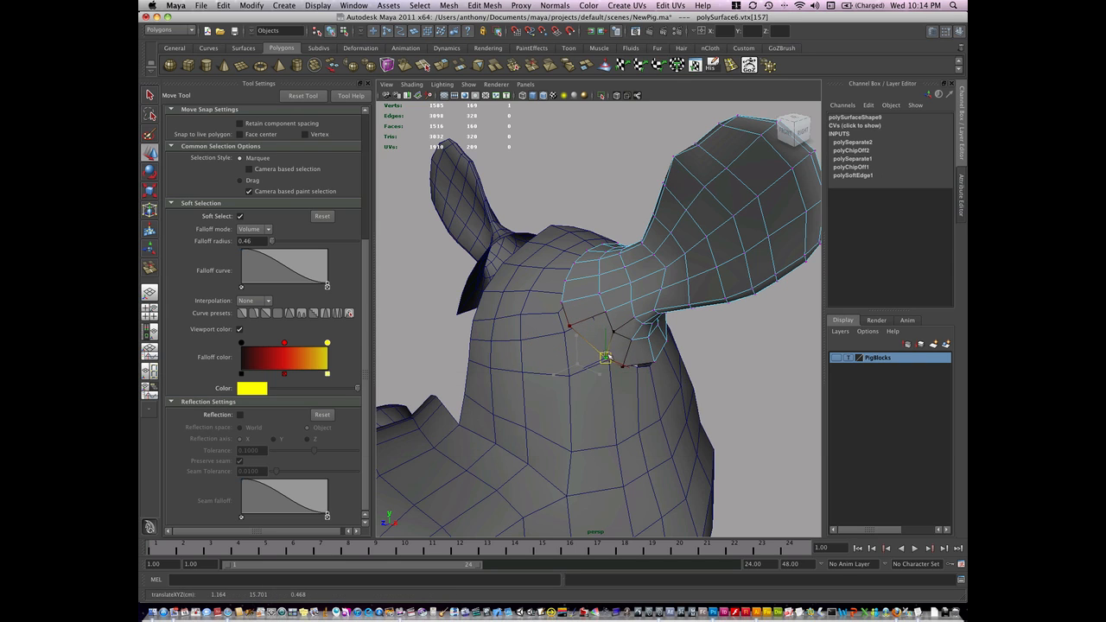
left_click_drag(605, 358, 592, 319)
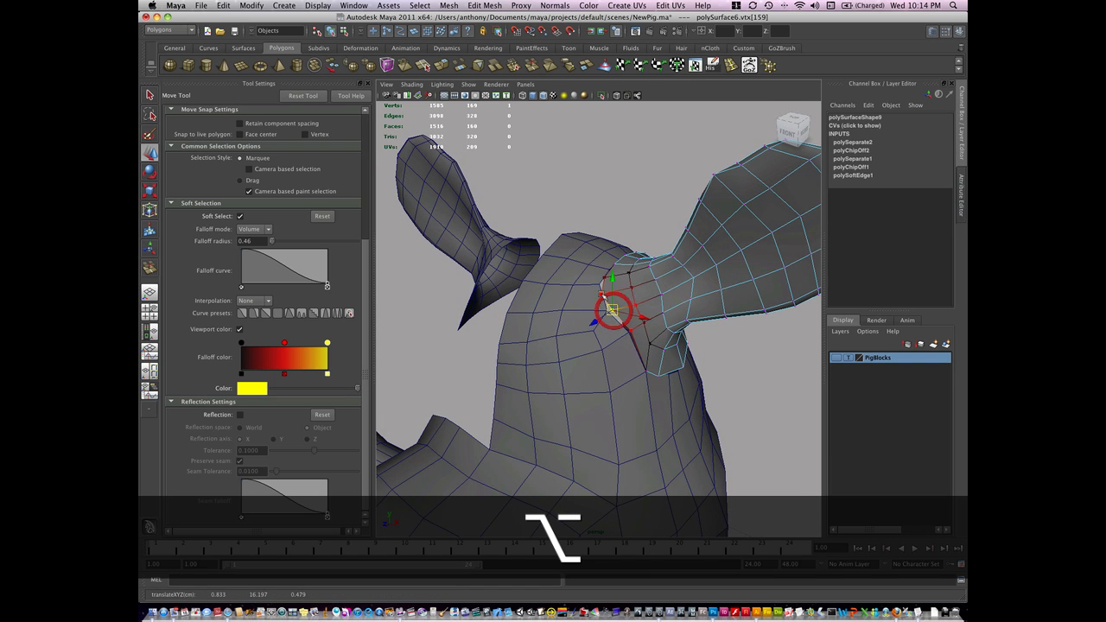
left_click_drag(614, 312, 601, 285)
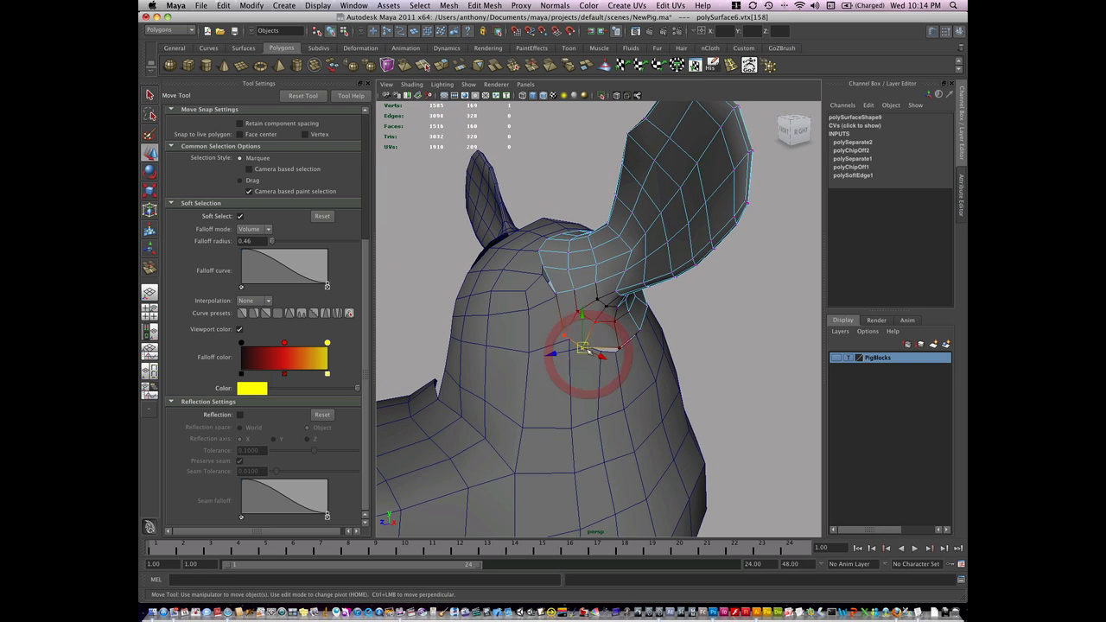
left_click_drag(605, 346, 623, 363)
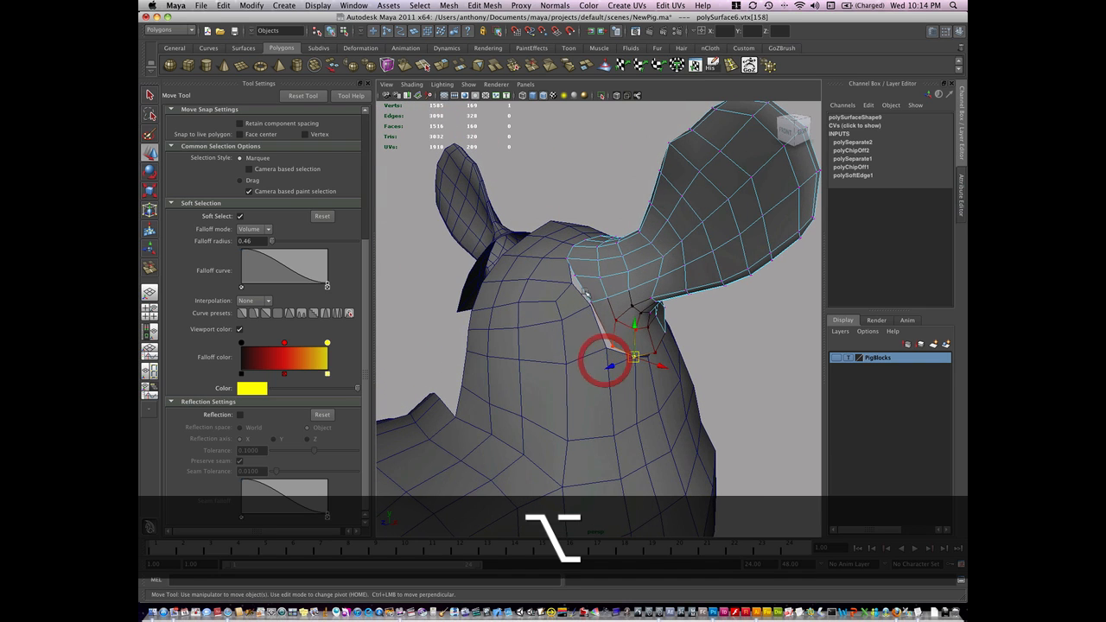
left_click_drag(636, 354, 614, 307)
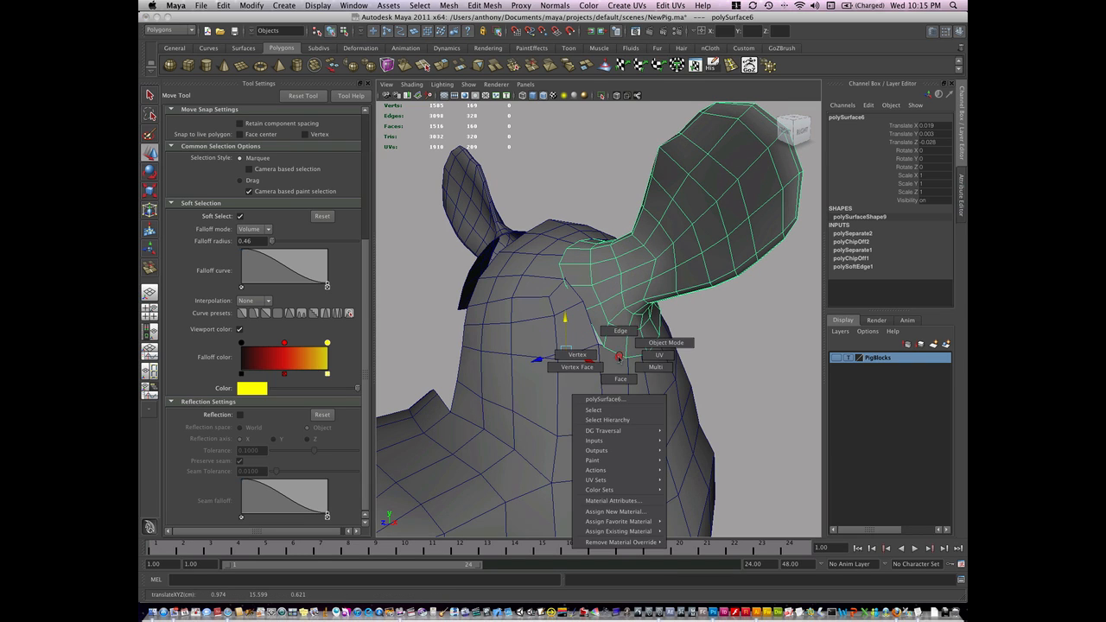
Step: Nudge individual seam vertices so the head opening closes the gap with the ear opening
left_click(577, 354)
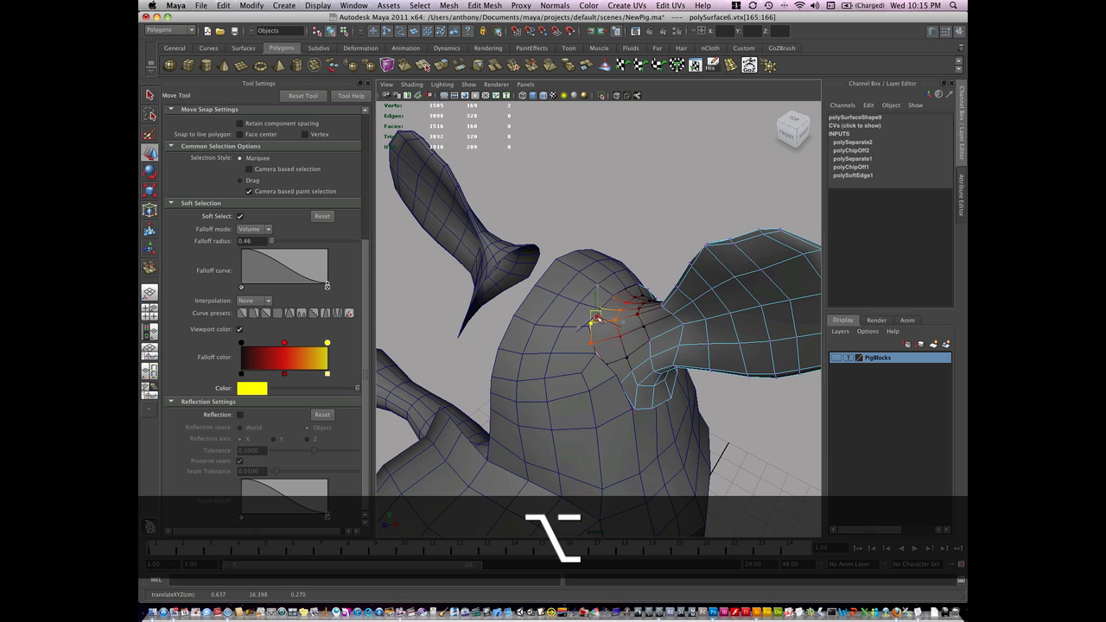
left_click(595, 325)
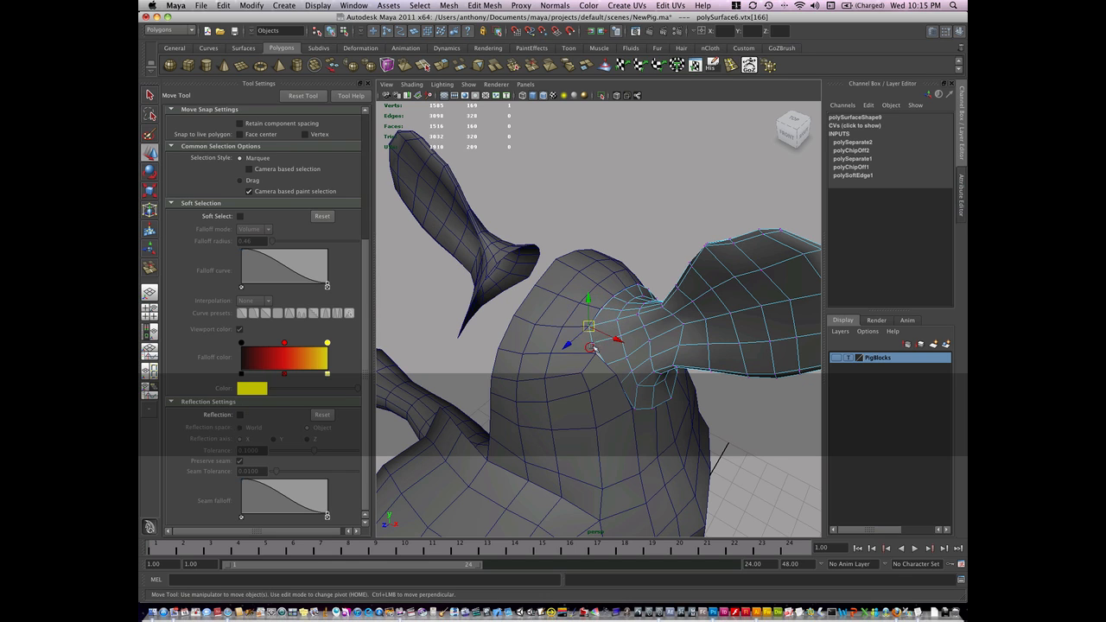
left_click_drag(587, 346, 597, 354)
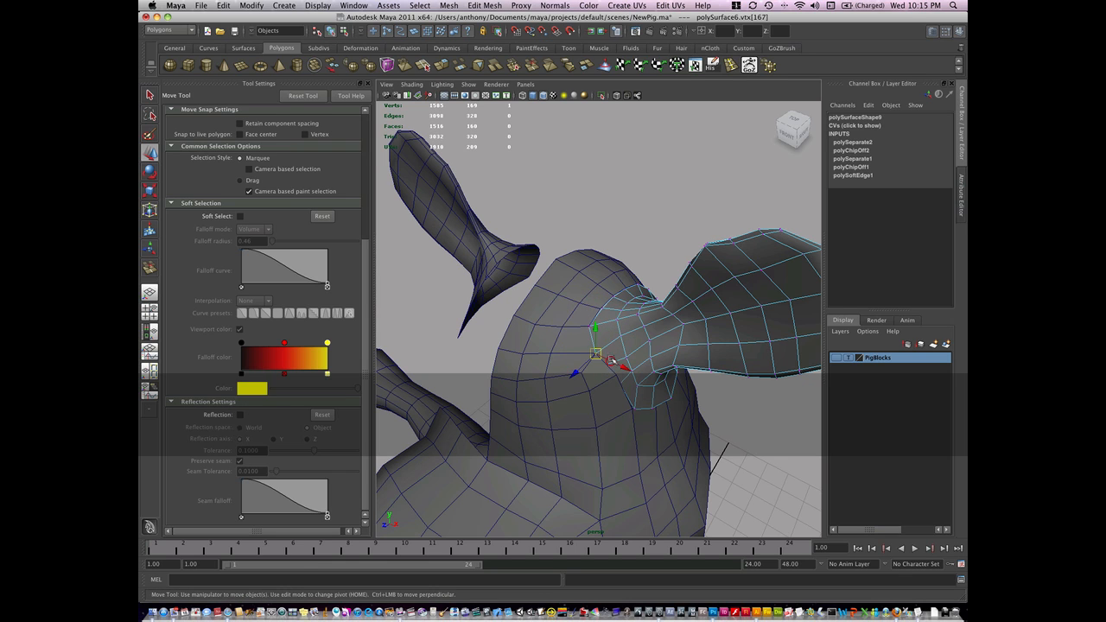
left_click_drag(605, 346, 588, 371)
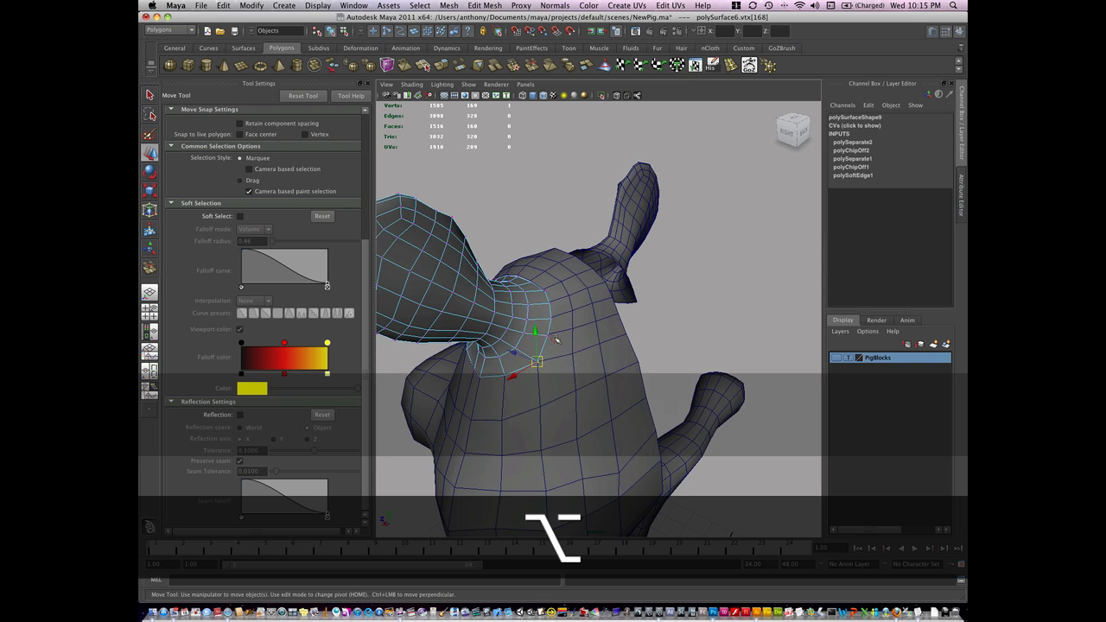
left_click_drag(536, 357, 550, 325)
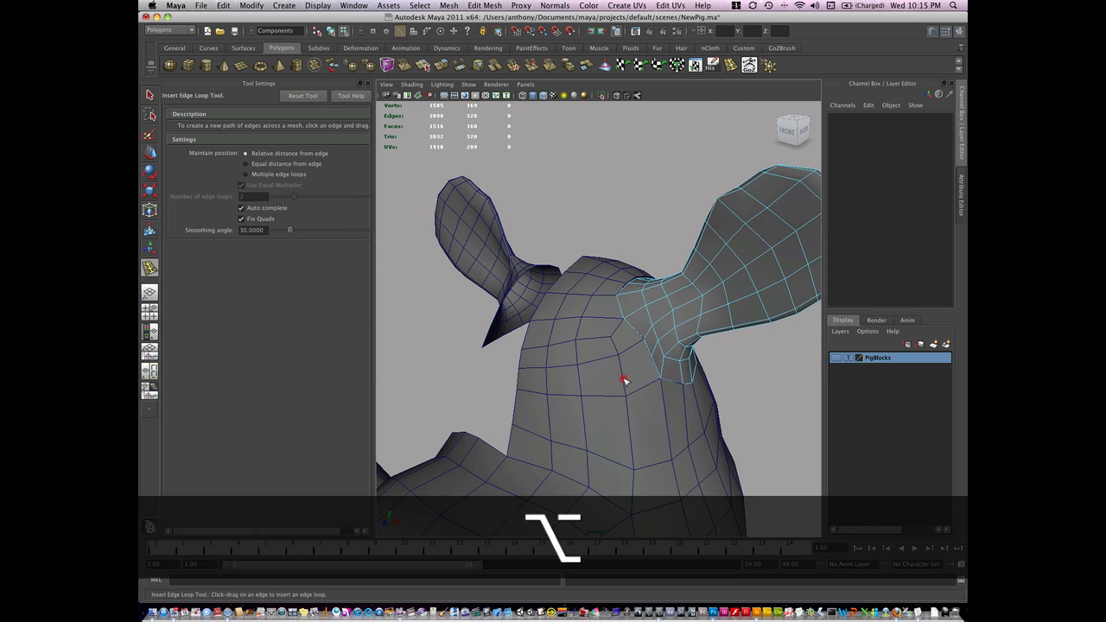
Step: Insert an edge loop across the head near the ear before combining head and ear
left_click(622, 380)
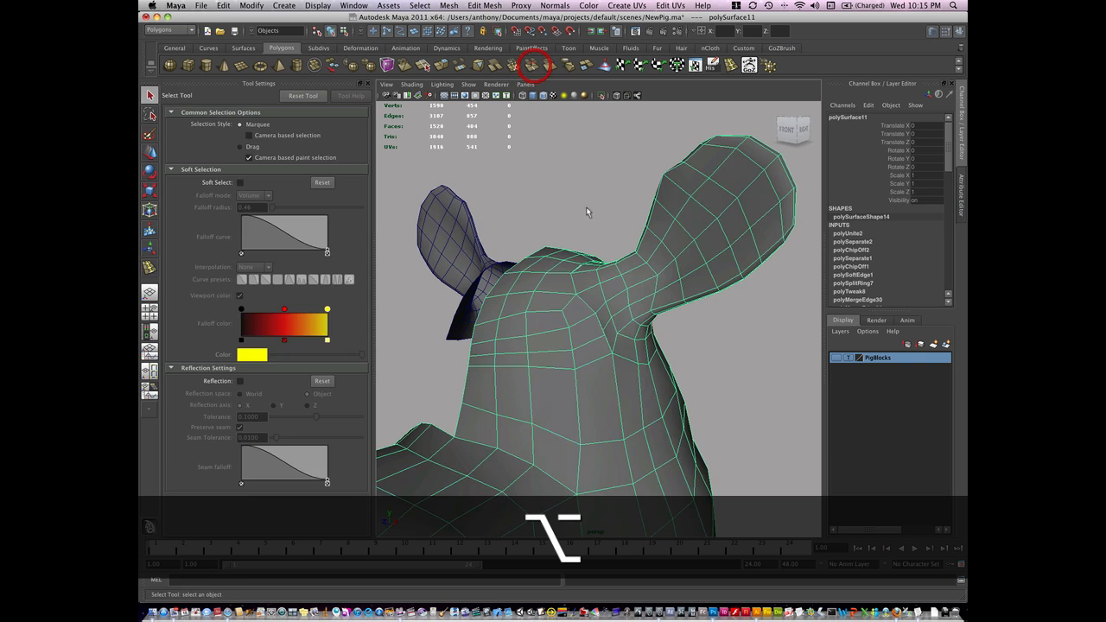
Step: Merge matching head and ear border edge pairs with the Merge Edge Tool to close the seam
left_click(532, 65)
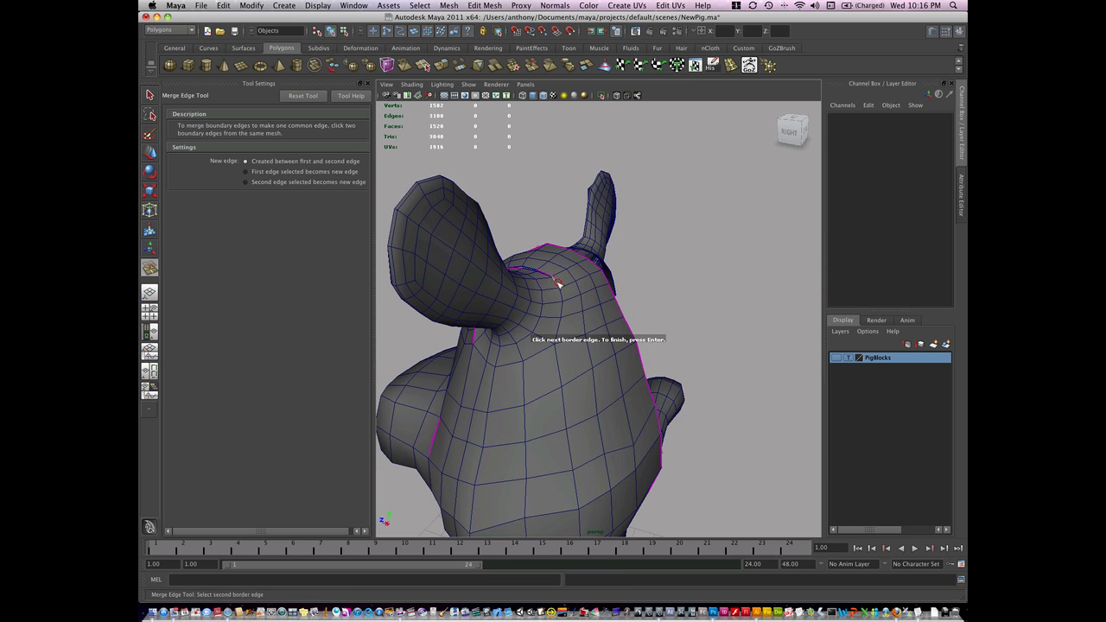
left_click(557, 285)
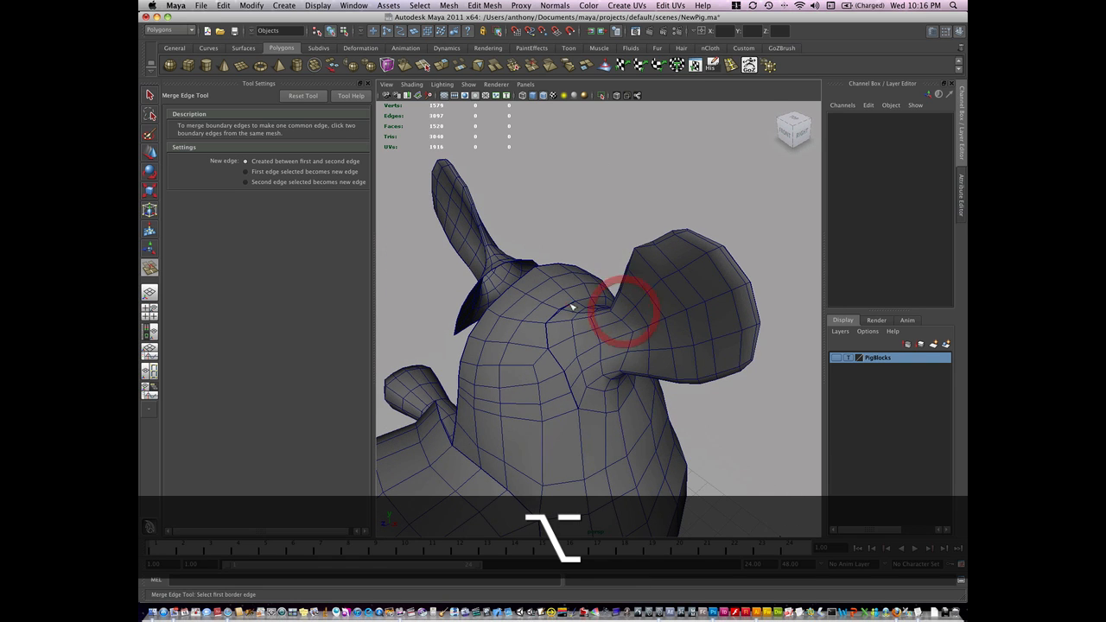
left_click(556, 318)
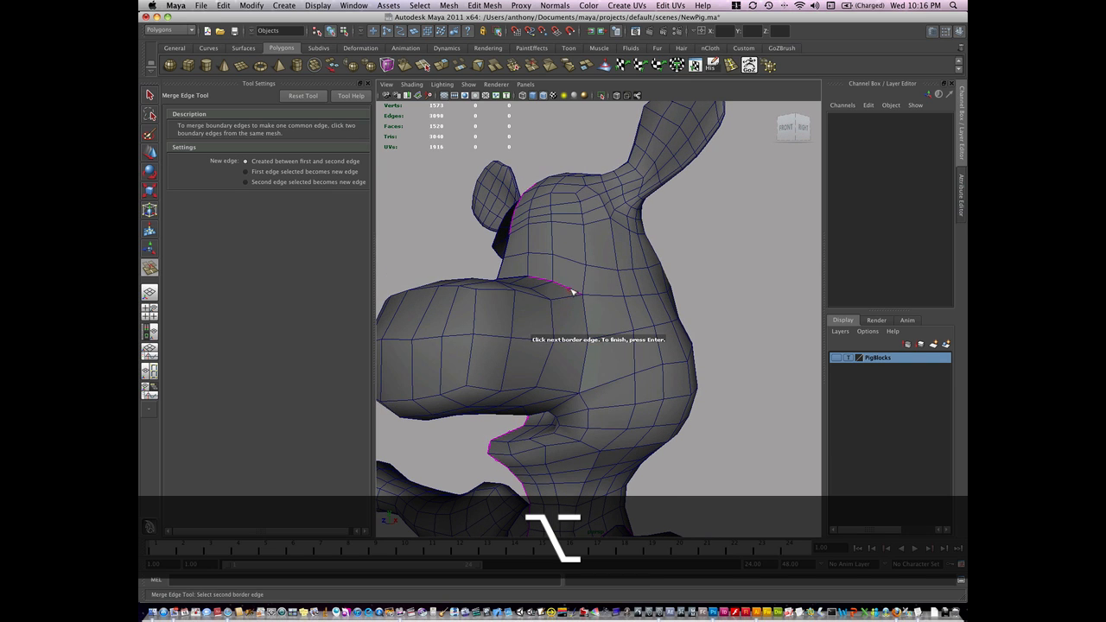
left_click(570, 290)
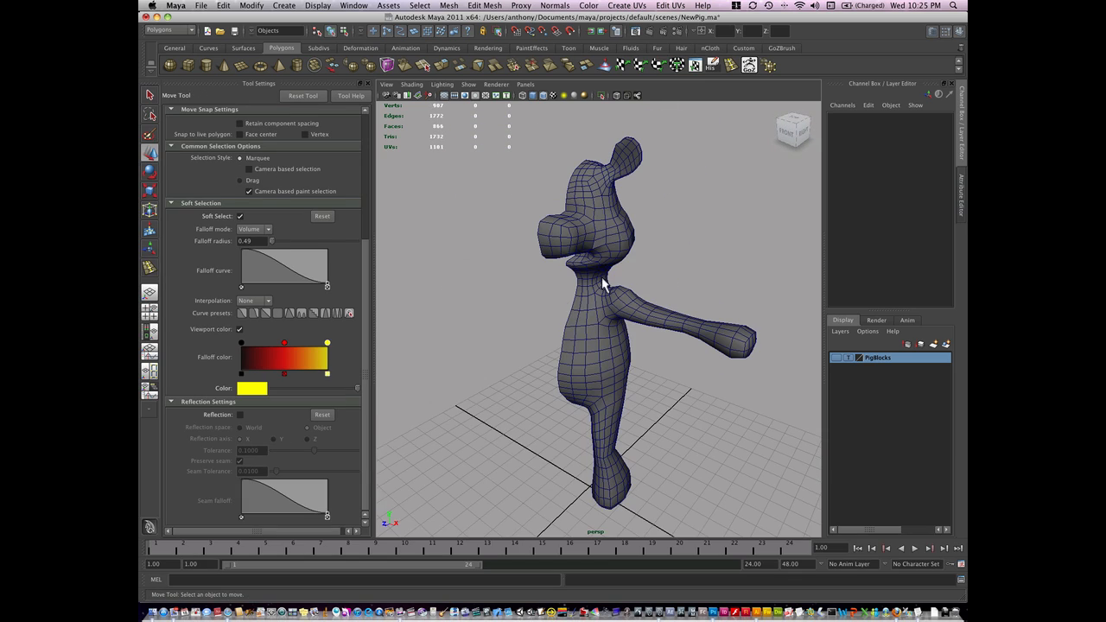
Step: Select the half pig mesh, go to vertex mode and show the four-view layout to align centre vertices
left_click(596, 285)
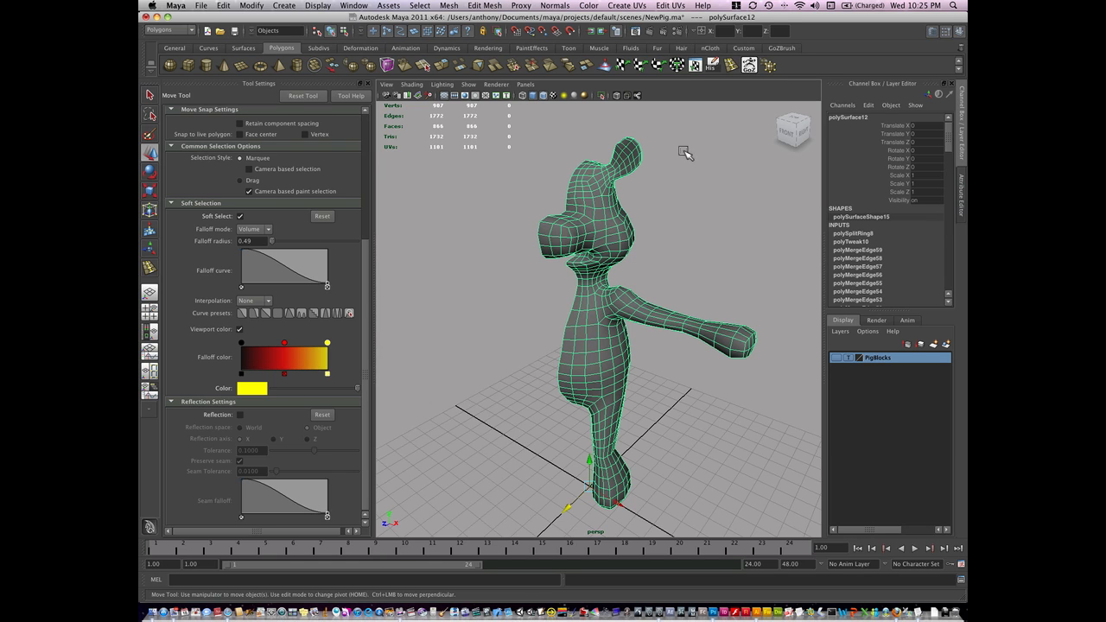
left_click_drag(684, 154, 643, 262)
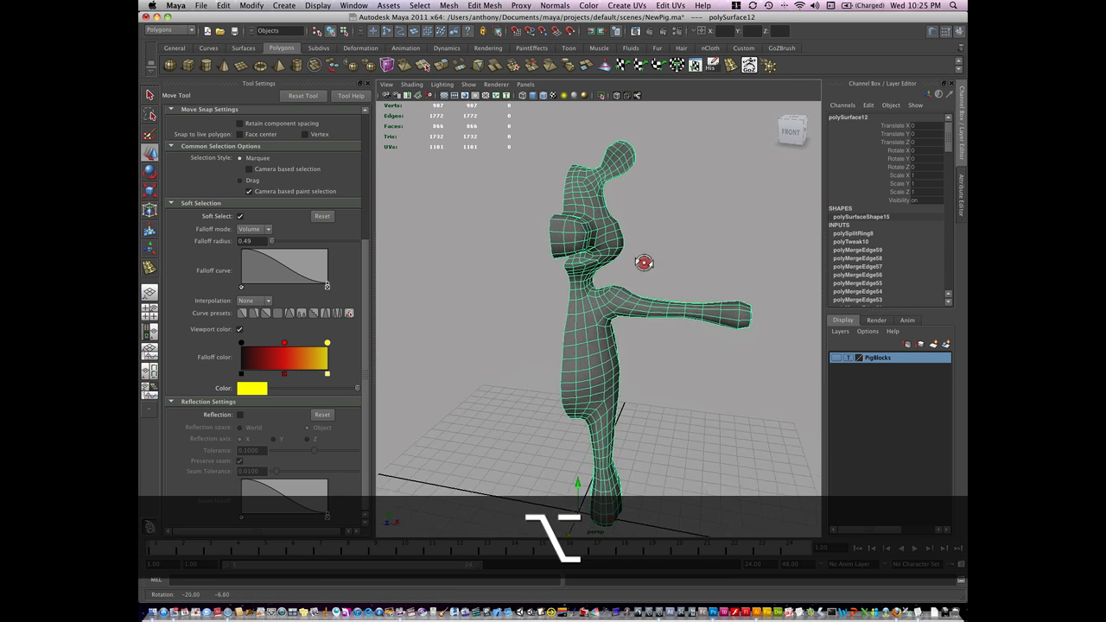
right_click(570, 342)
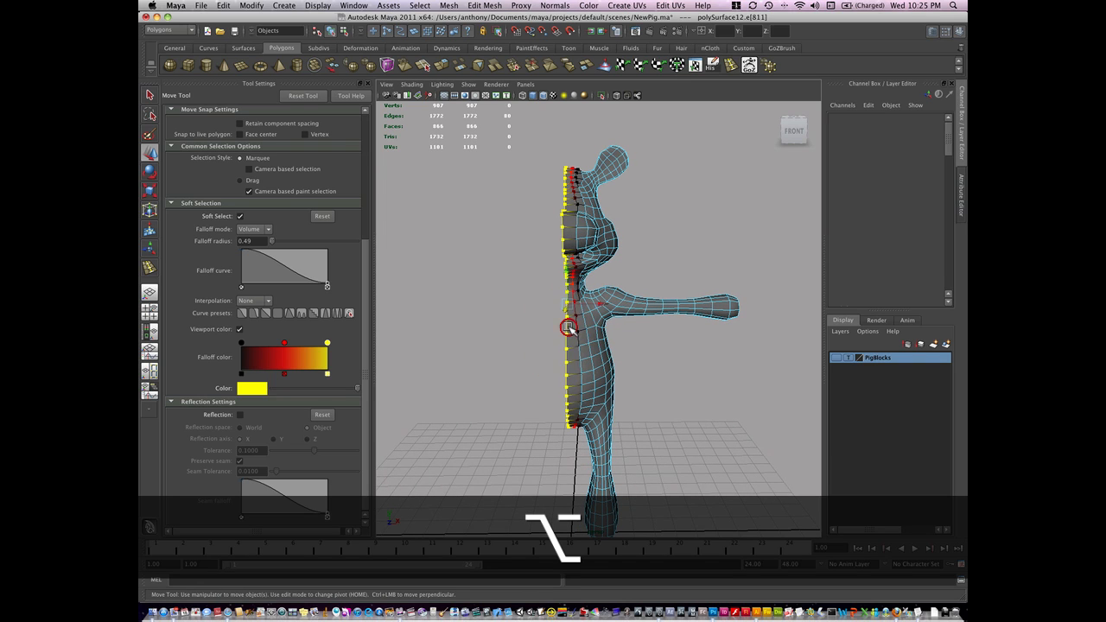
key("space")
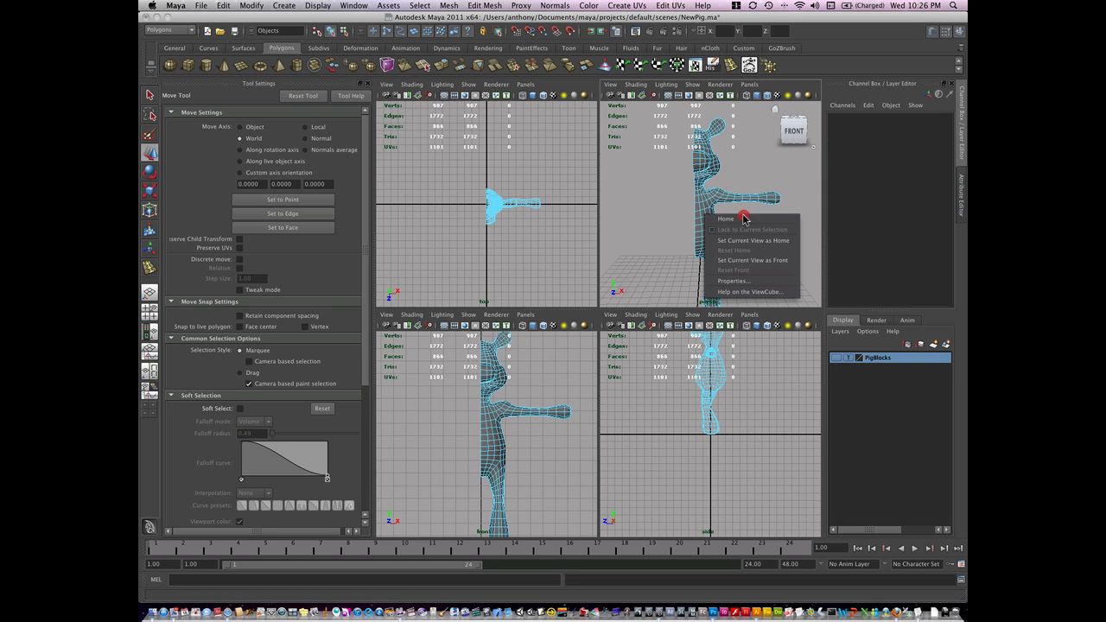
Step: Merge the mirrored body's centre-seam vertices and soften all edges for smooth shading
left_click(726, 217)
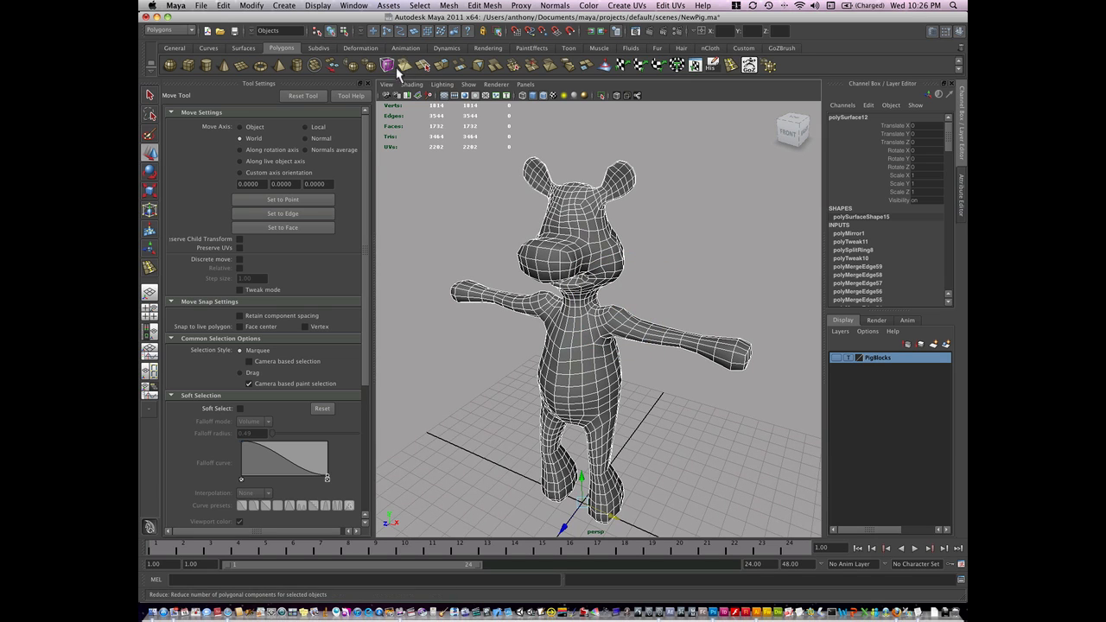
left_click(449, 5)
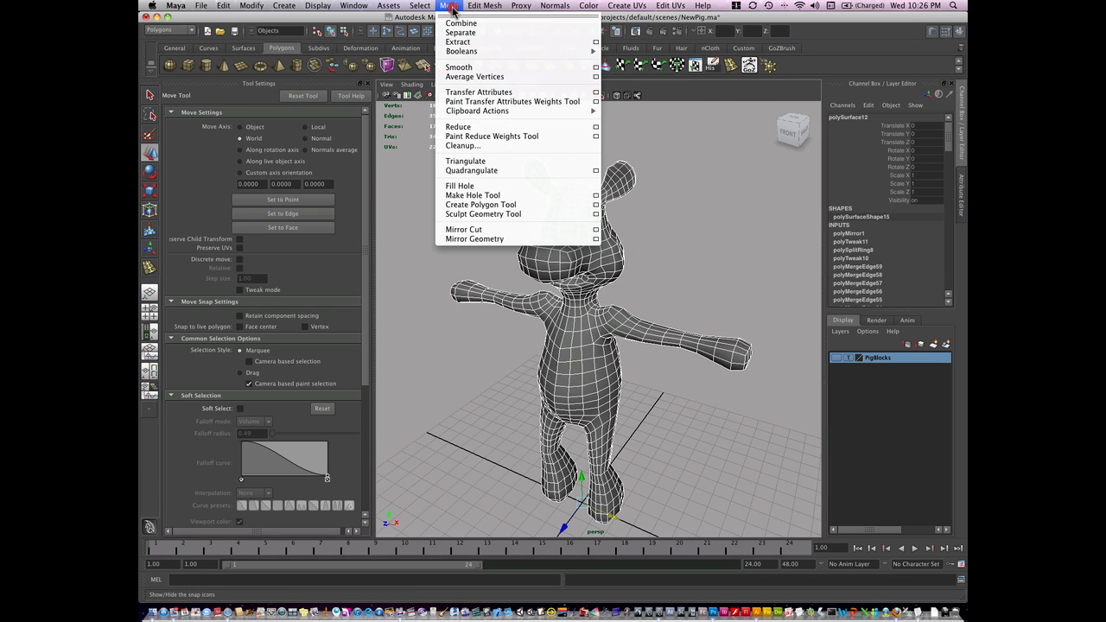
left_click(484, 5)
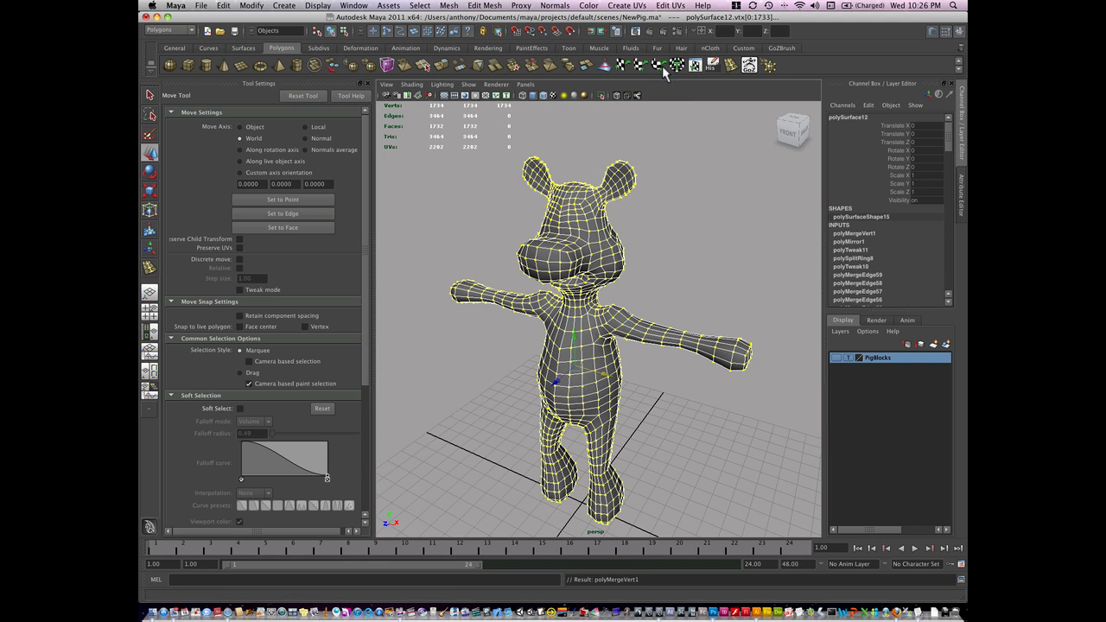
left_click(553, 5)
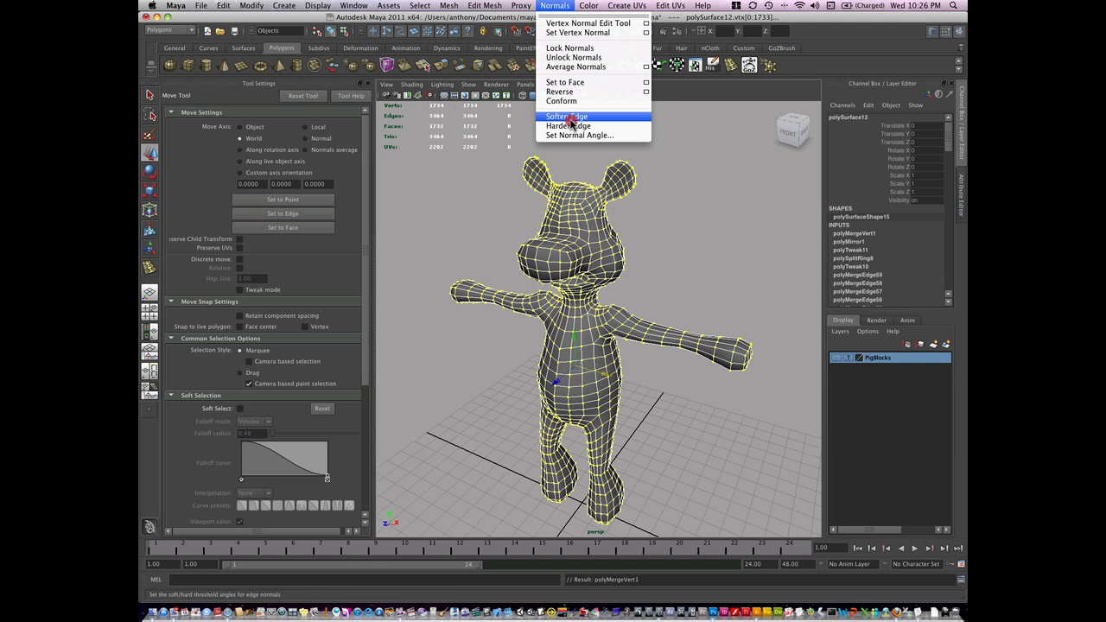
left_click(567, 116)
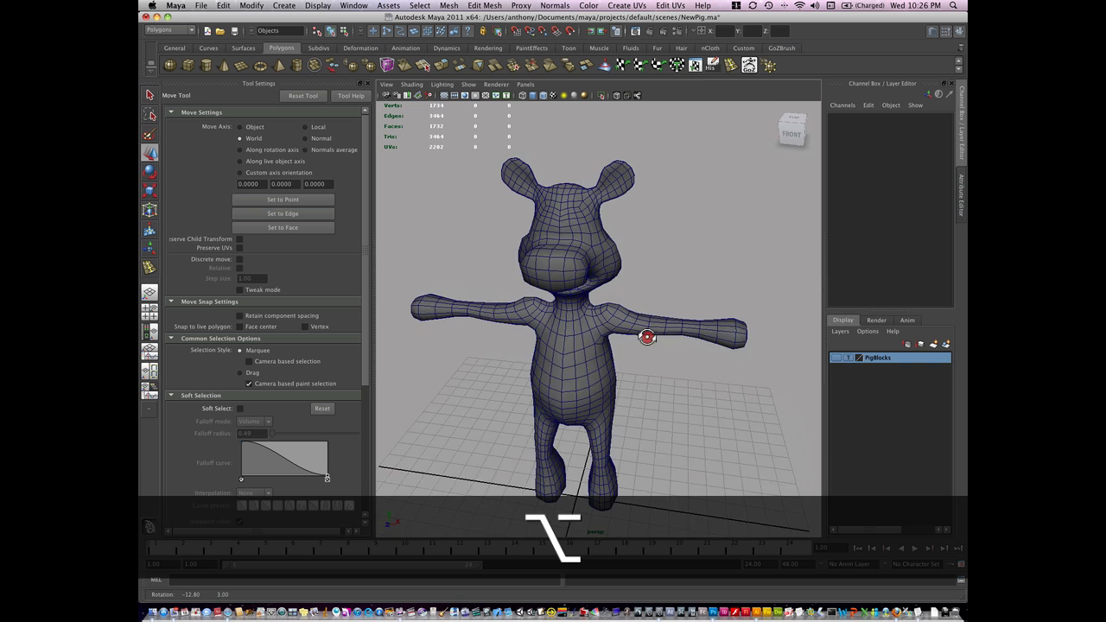
left_click(710, 66)
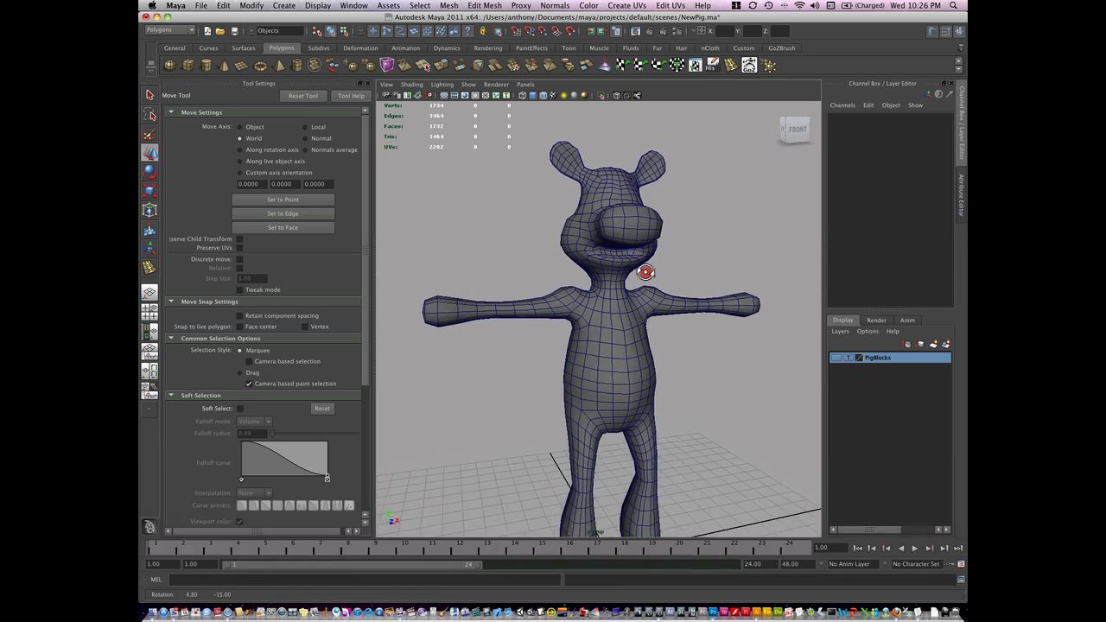
left_click_drag(647, 273, 625, 273)
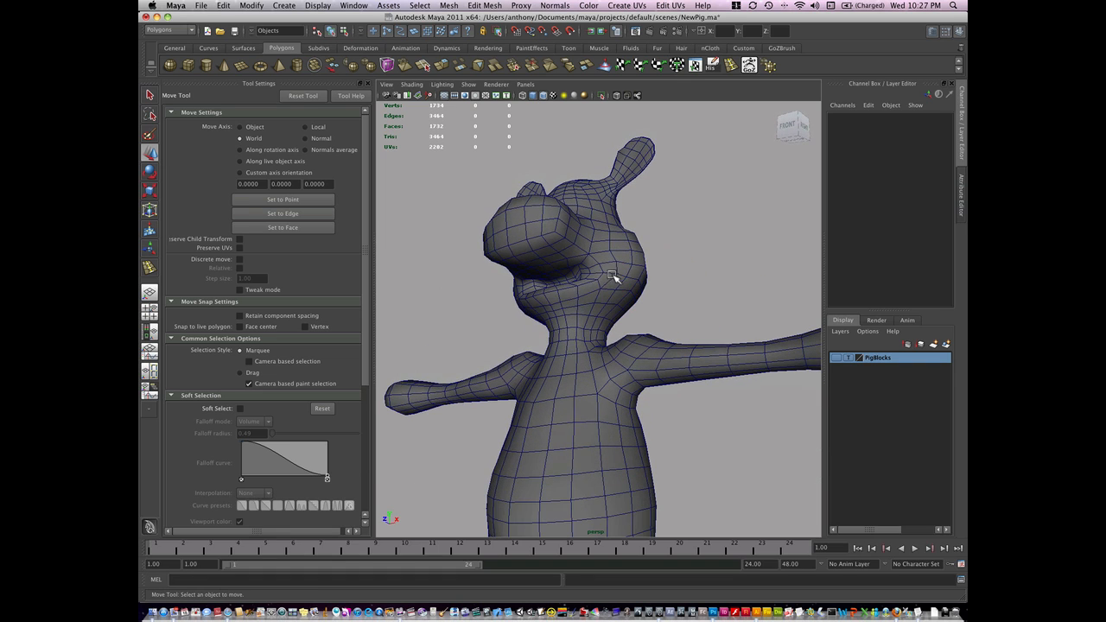
left_click_drag(613, 276, 579, 314)
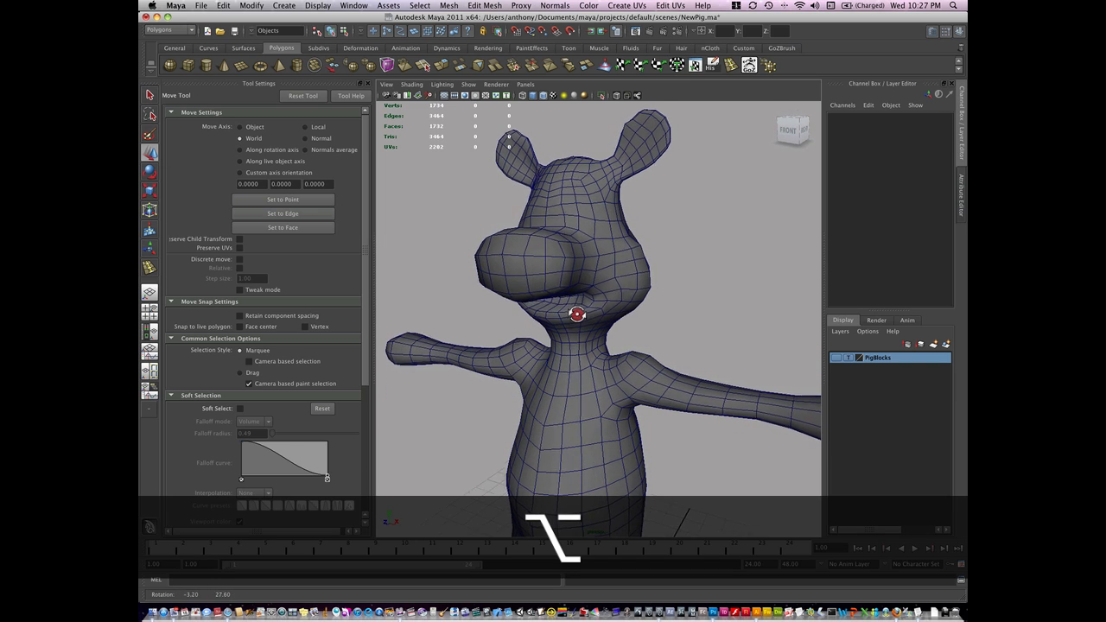